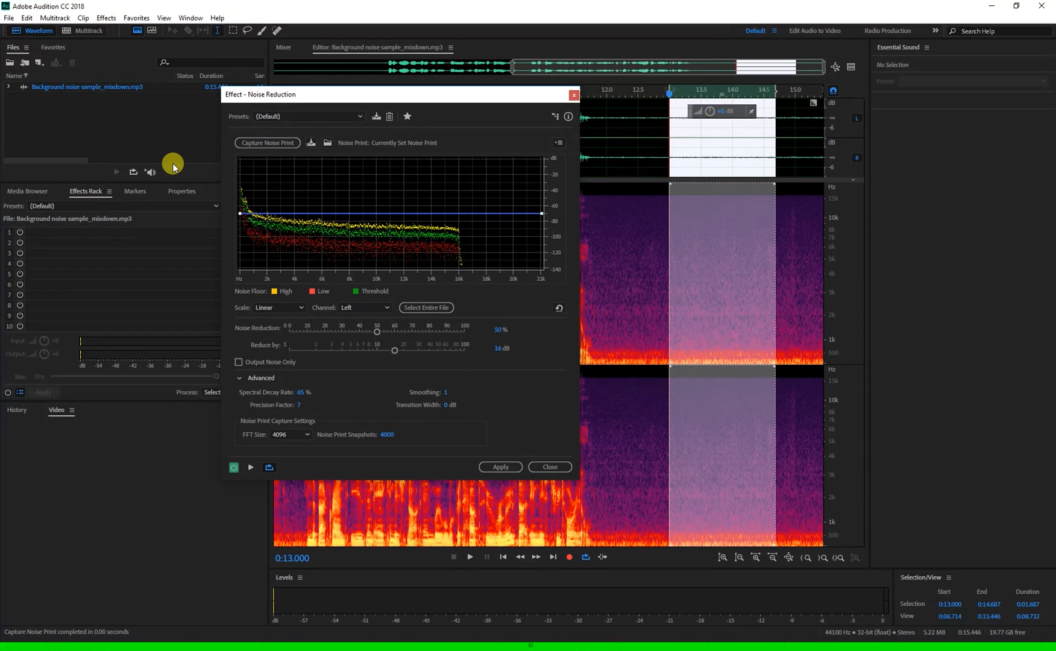
{"action": "mouse_move", "coordinate": [266, 142]}
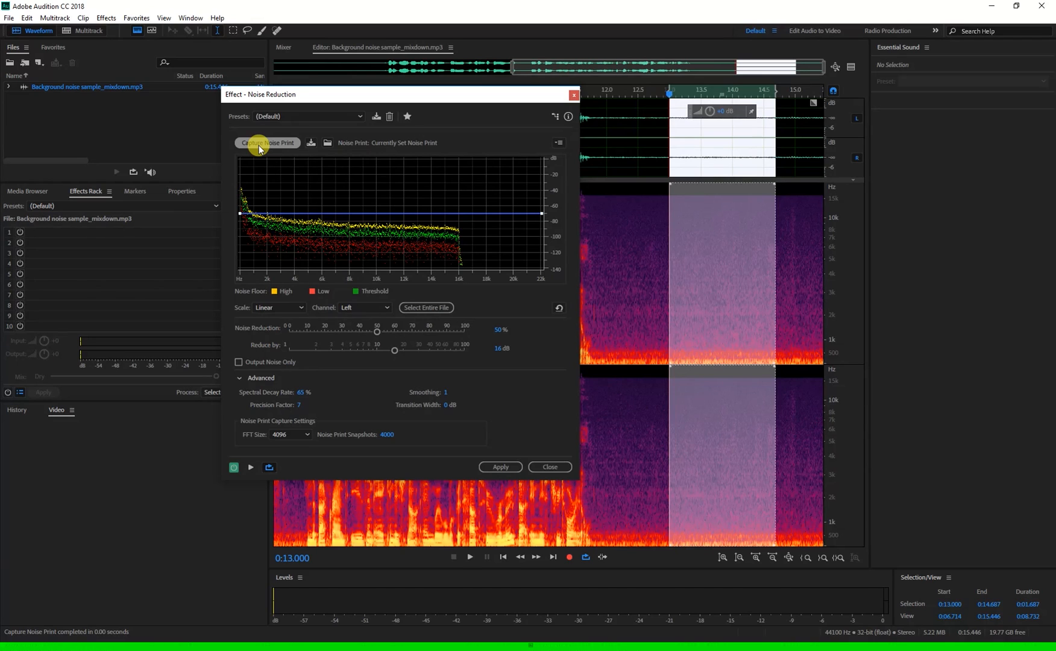
{"action": "mouse_move", "coordinate": [306, 249]}
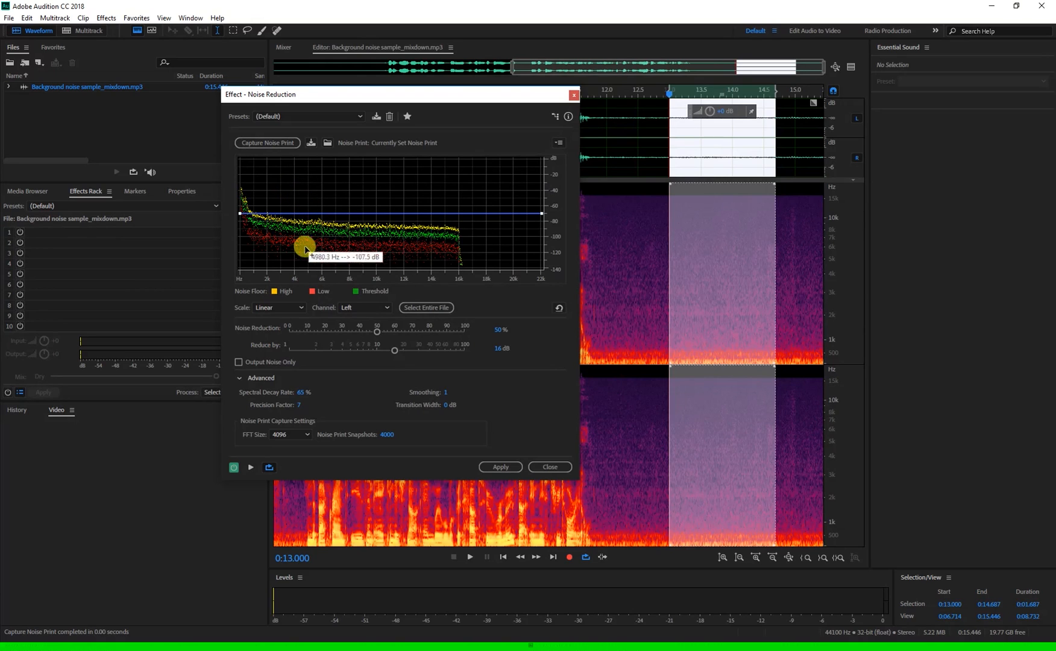
{"action": "mouse_move", "coordinate": [293, 284]}
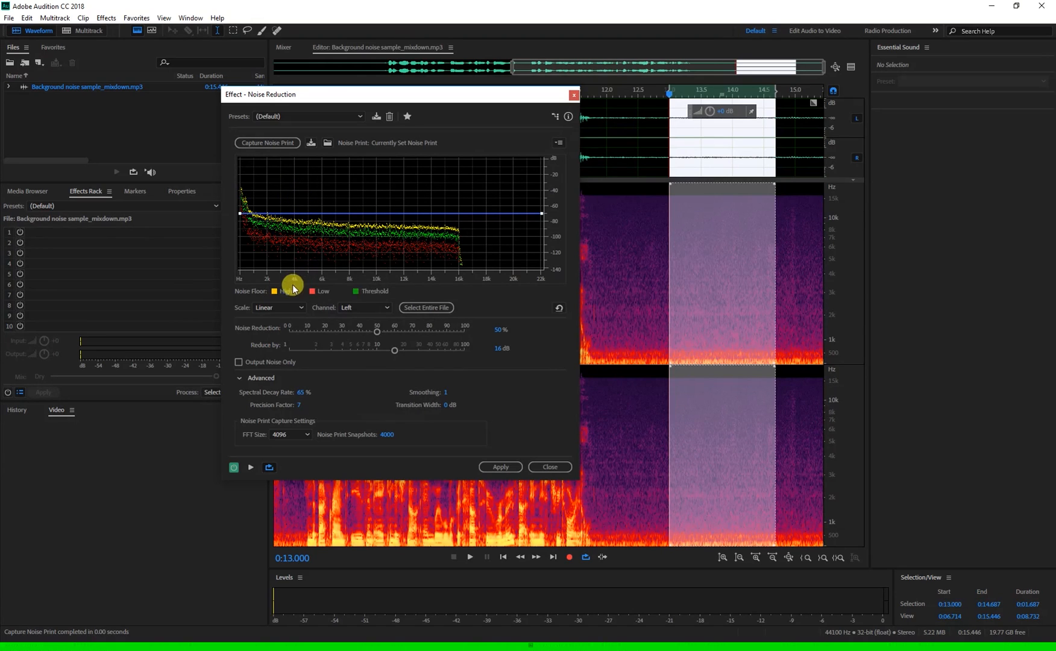
{"action": "mouse_move", "coordinate": [429, 263]}
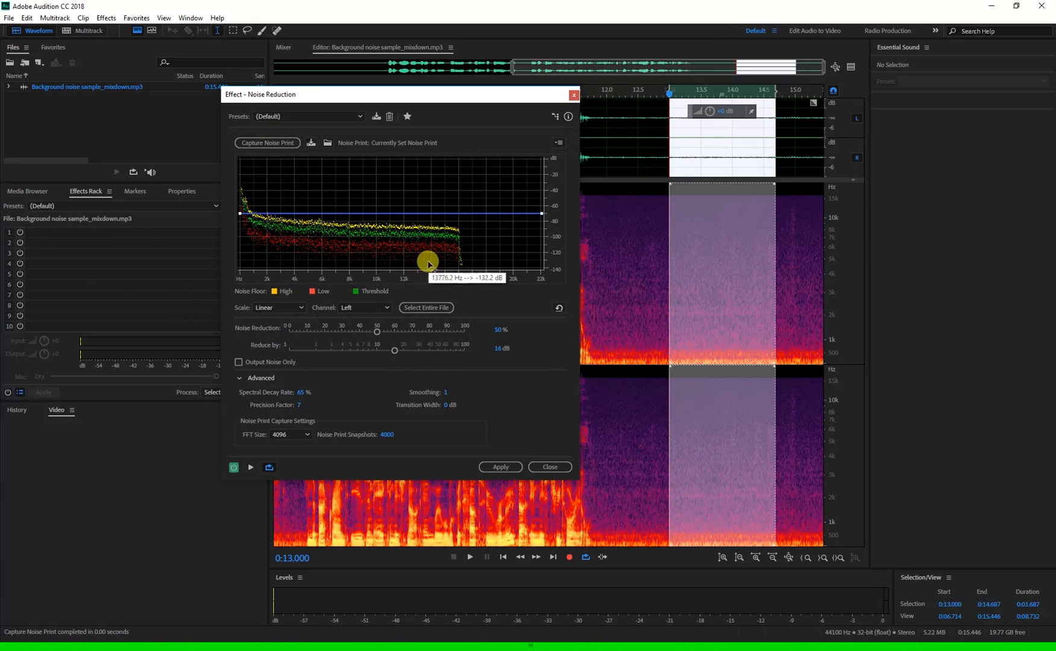
{"action": "mouse_move", "coordinate": [517, 205]}
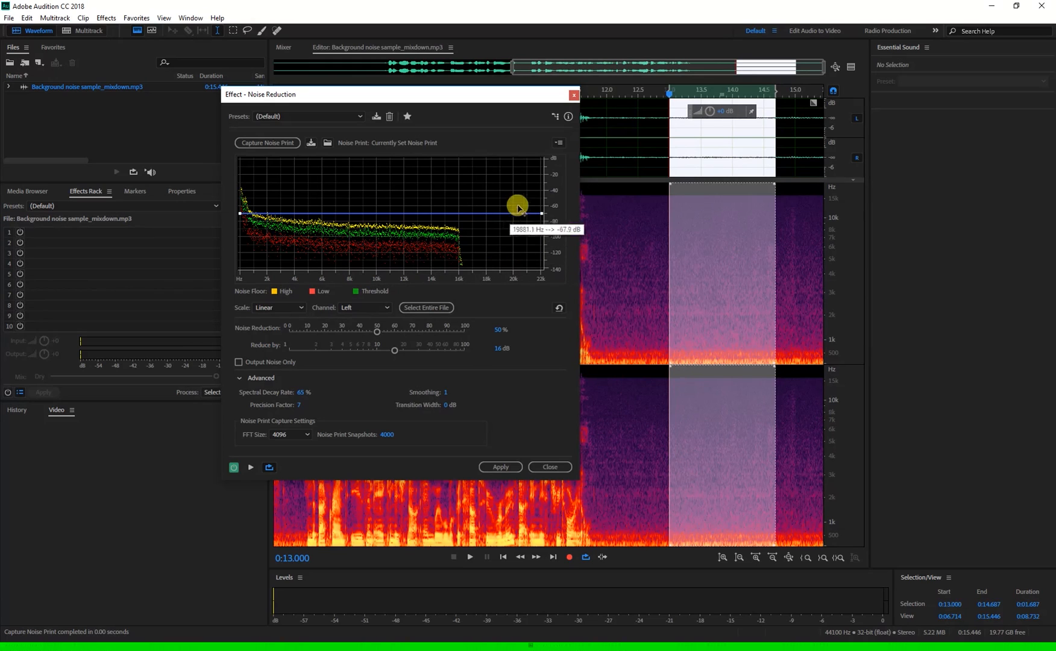
{"action": "mouse_move", "coordinate": [539, 237]}
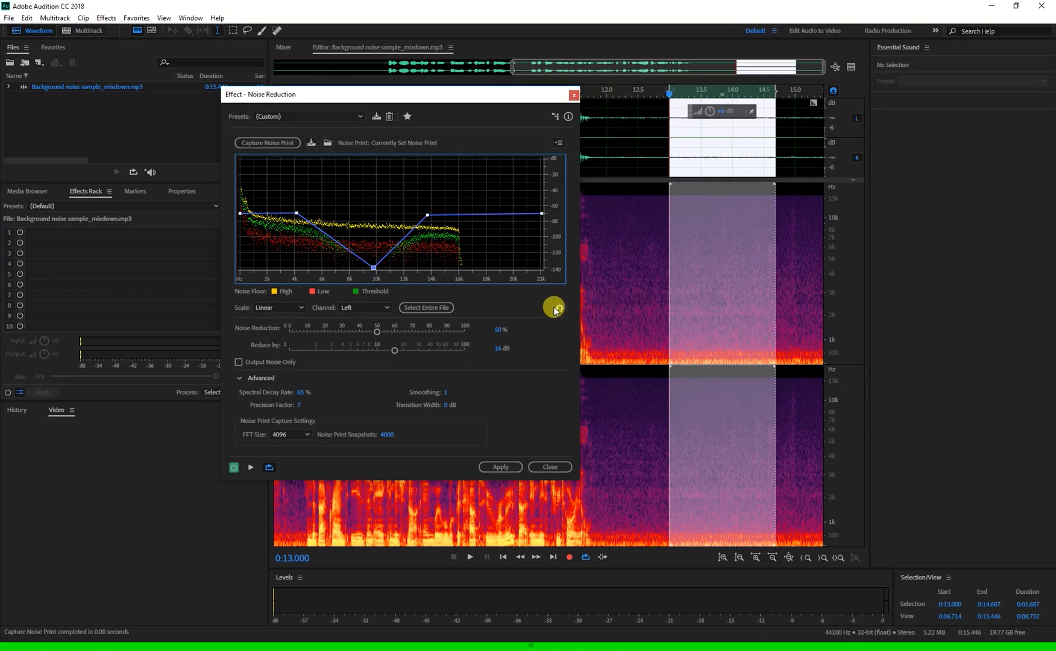
Reset the threshold curve to flat, then switch the noise print graph to a logarithmic scale
{"action": "left_click", "coordinate": [278, 307]}
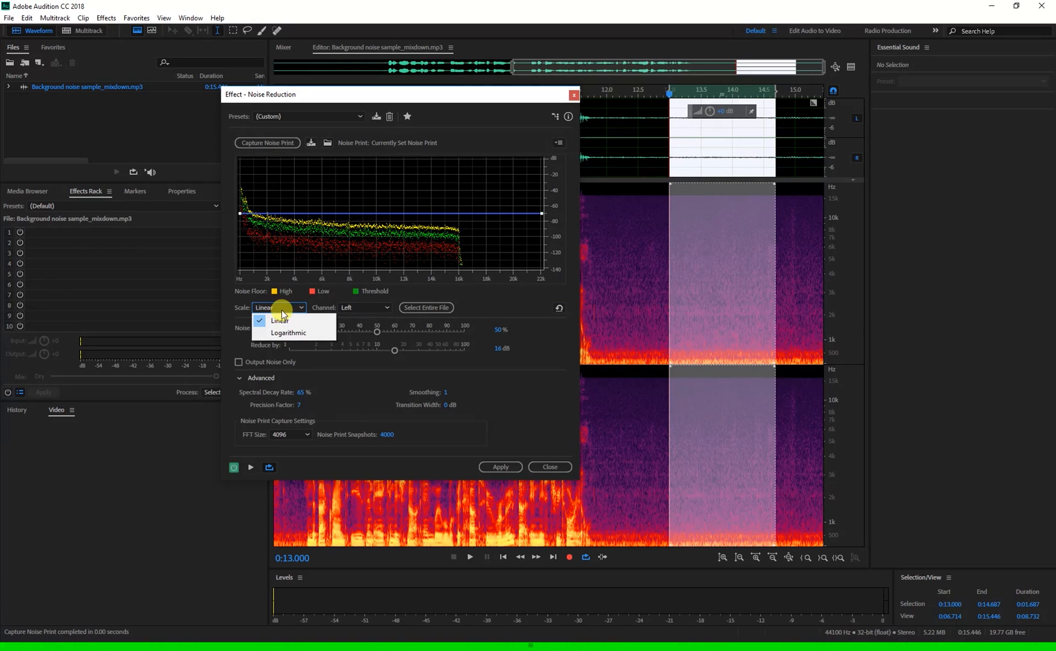
{"action": "mouse_move", "coordinate": [342, 287]}
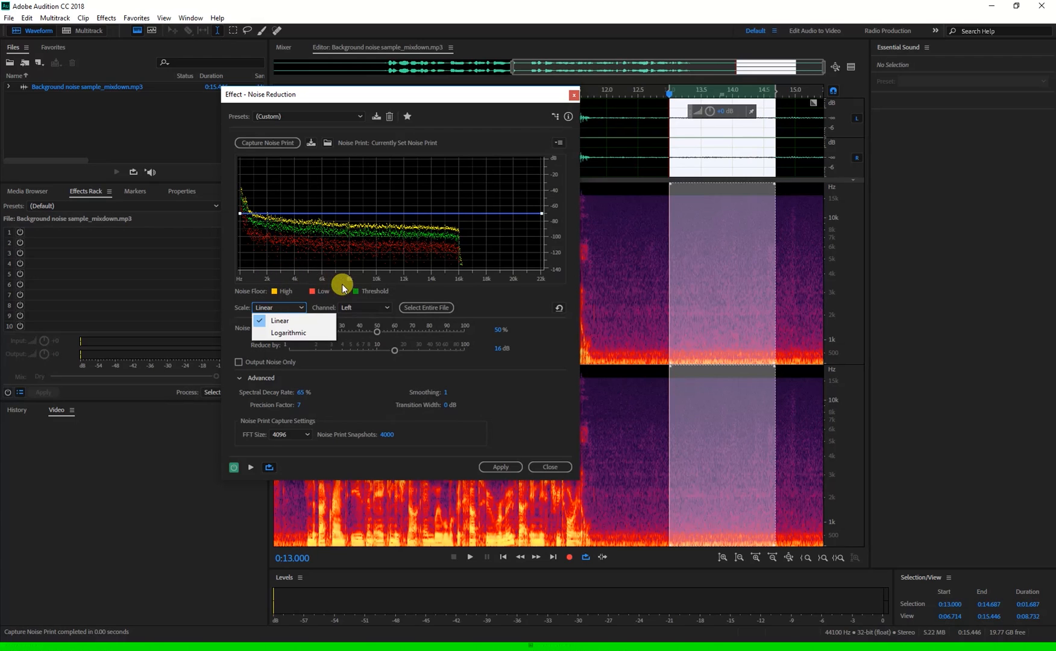
{"action": "mouse_move", "coordinate": [431, 283]}
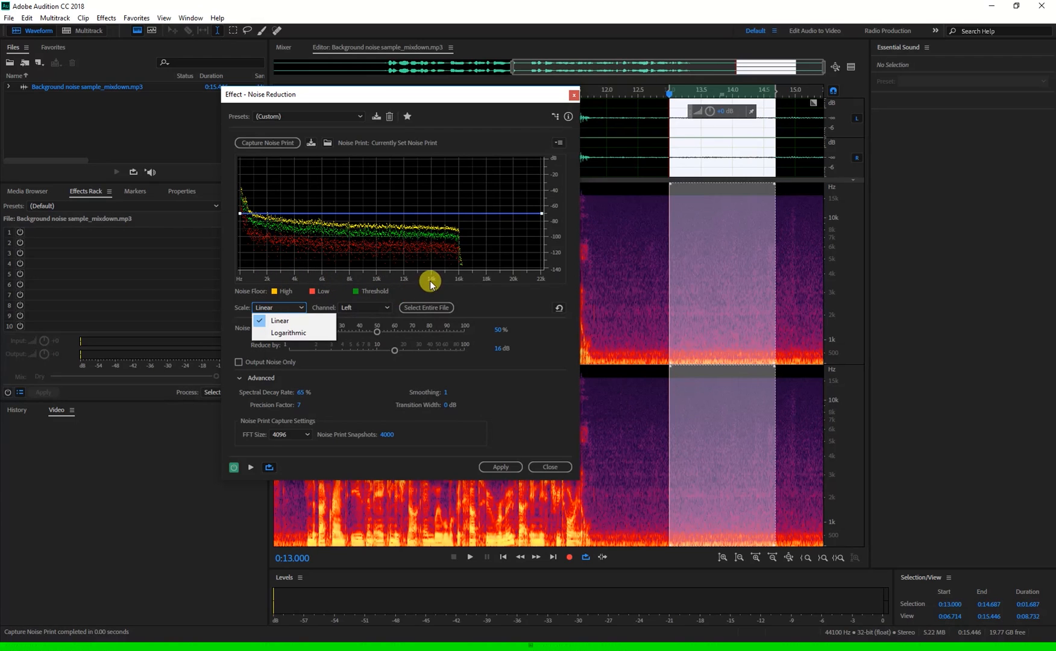
{"action": "left_click", "coordinate": [288, 333]}
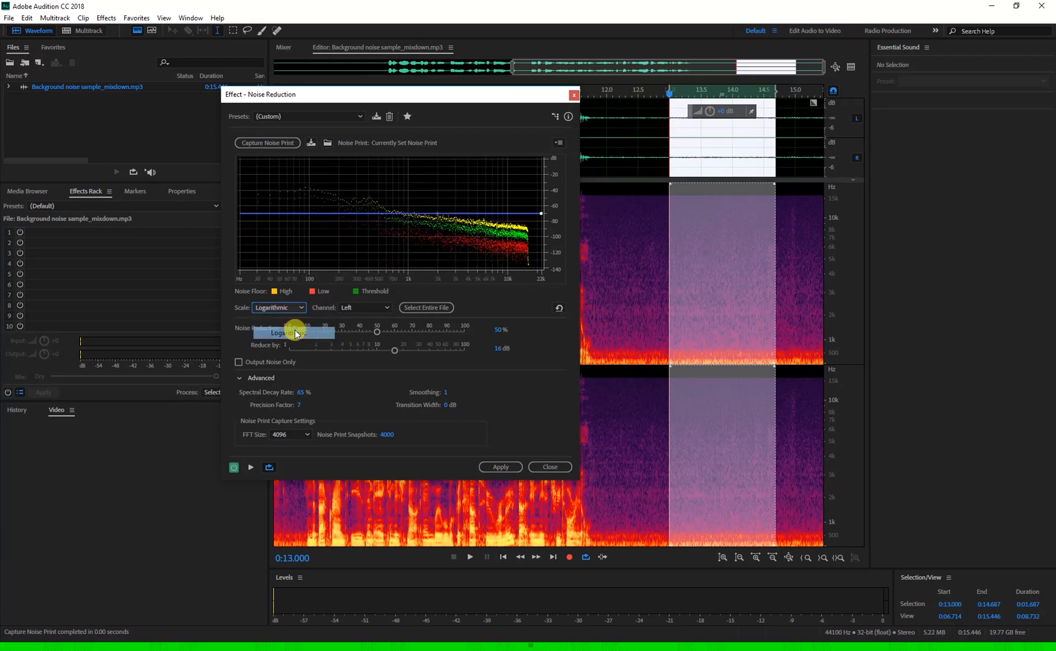
{"action": "mouse_move", "coordinate": [520, 255]}
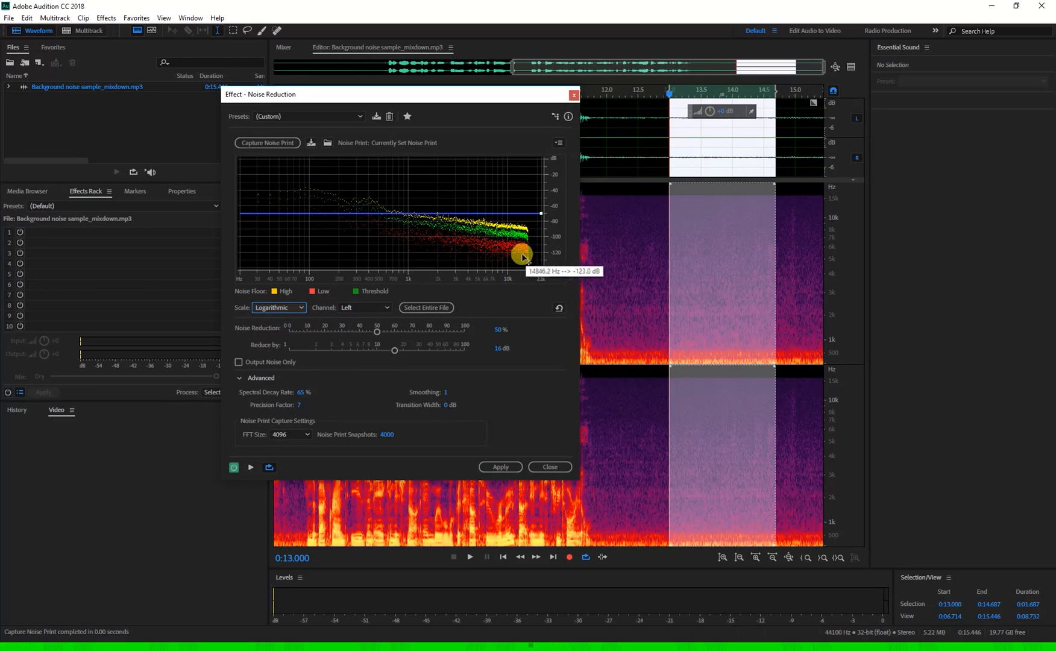
{"action": "mouse_move", "coordinate": [514, 249]}
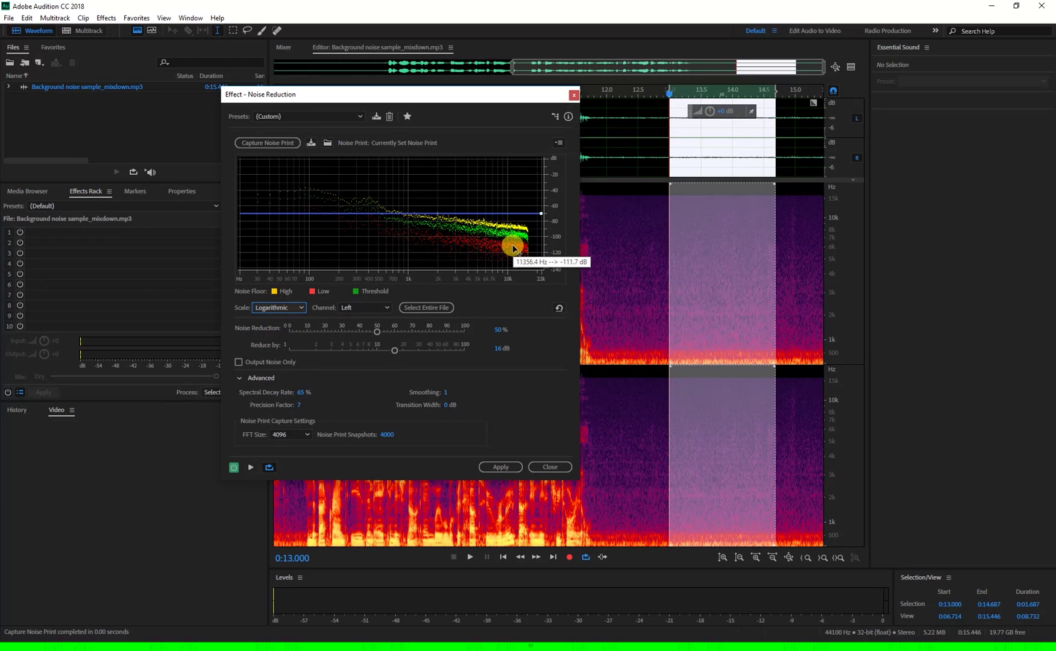
{"action": "mouse_move", "coordinate": [358, 224]}
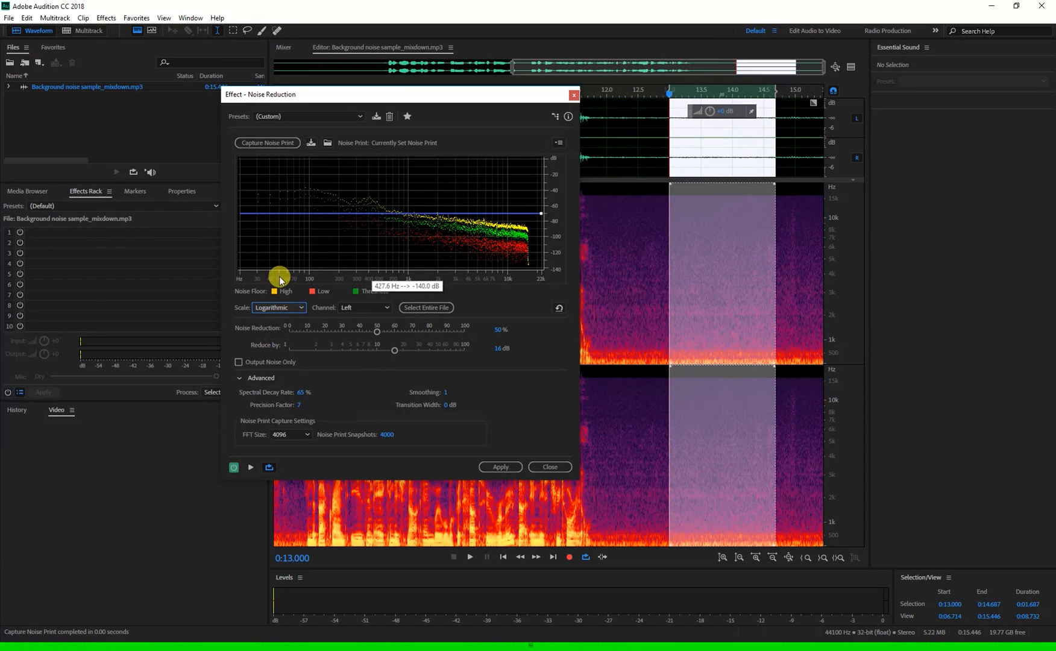
{"action": "mouse_move", "coordinate": [299, 334]}
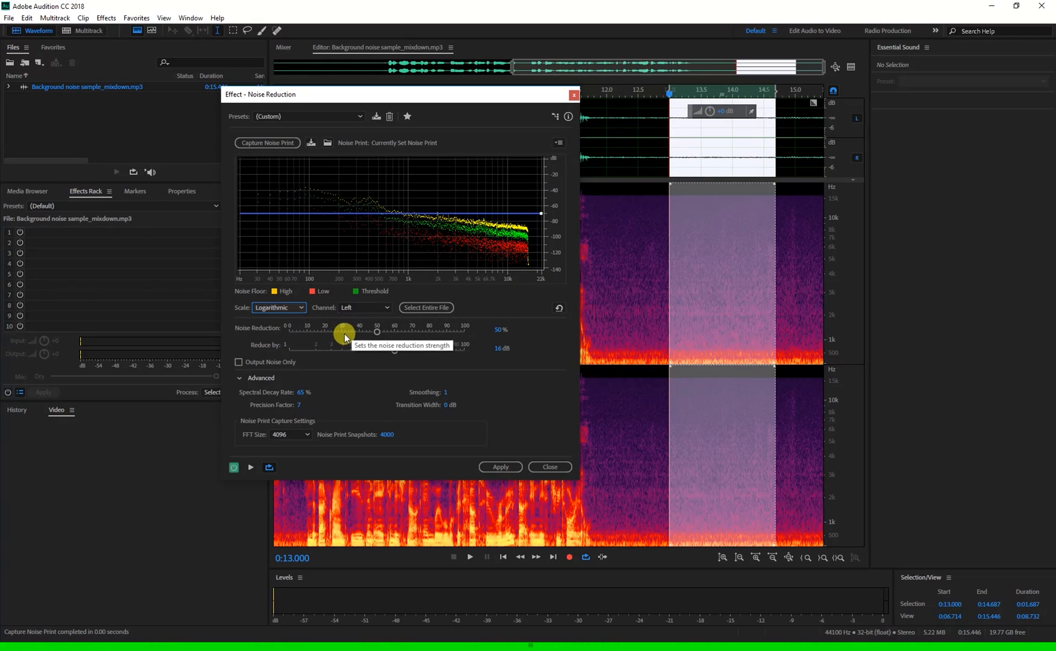
{"action": "mouse_move", "coordinate": [369, 348]}
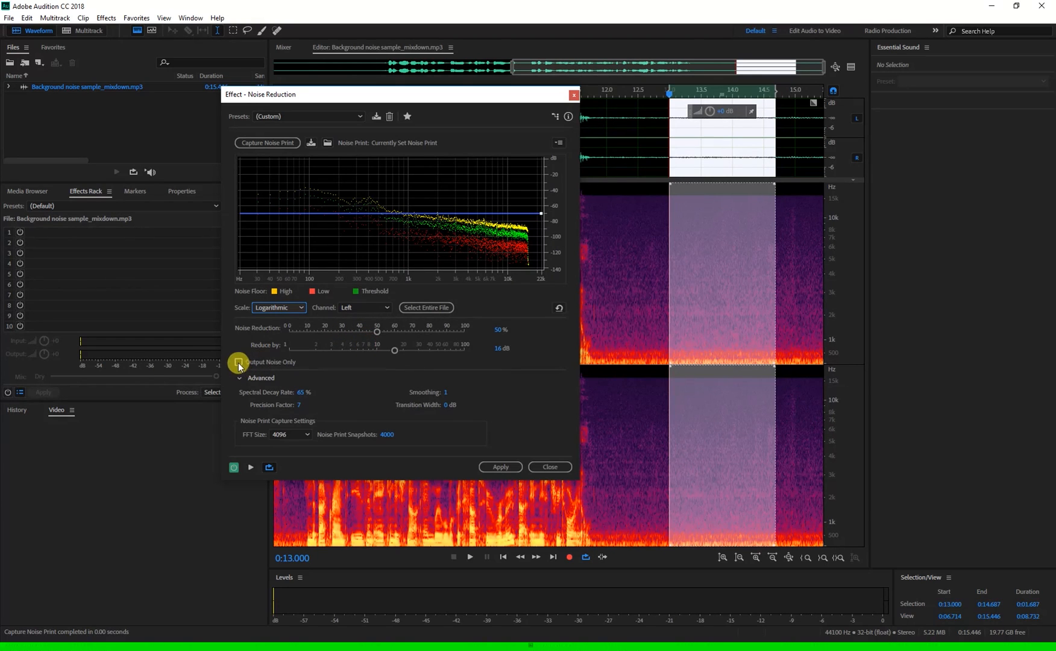
{"action": "mouse_move", "coordinate": [238, 361]}
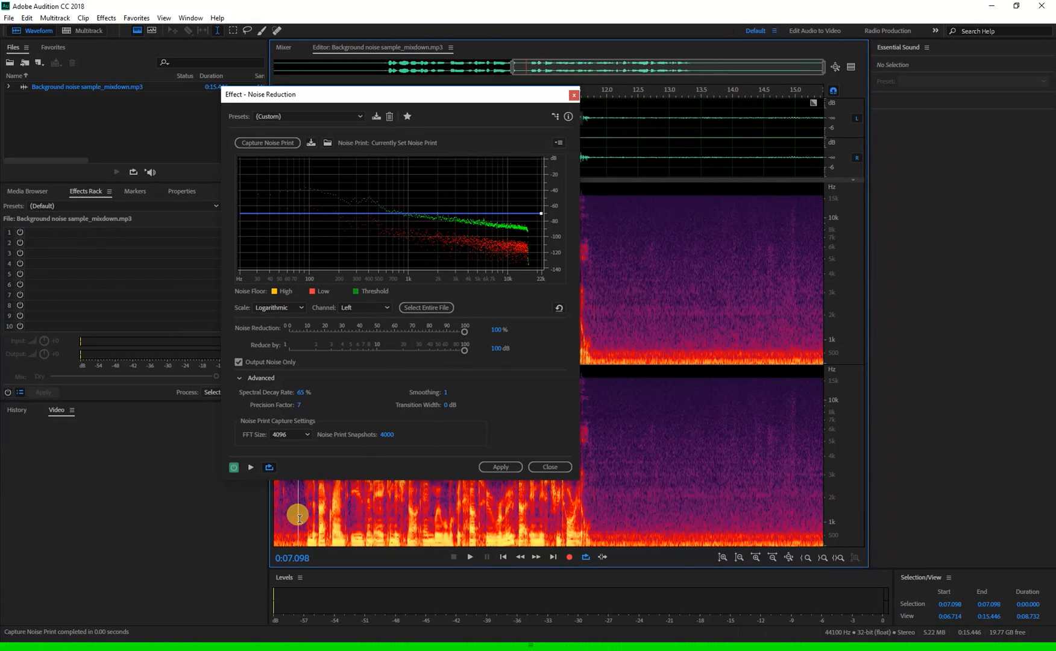
Place the playhead in the spectrogram and preview playback with the noise-only settings
{"action": "left_click", "coordinate": [249, 467]}
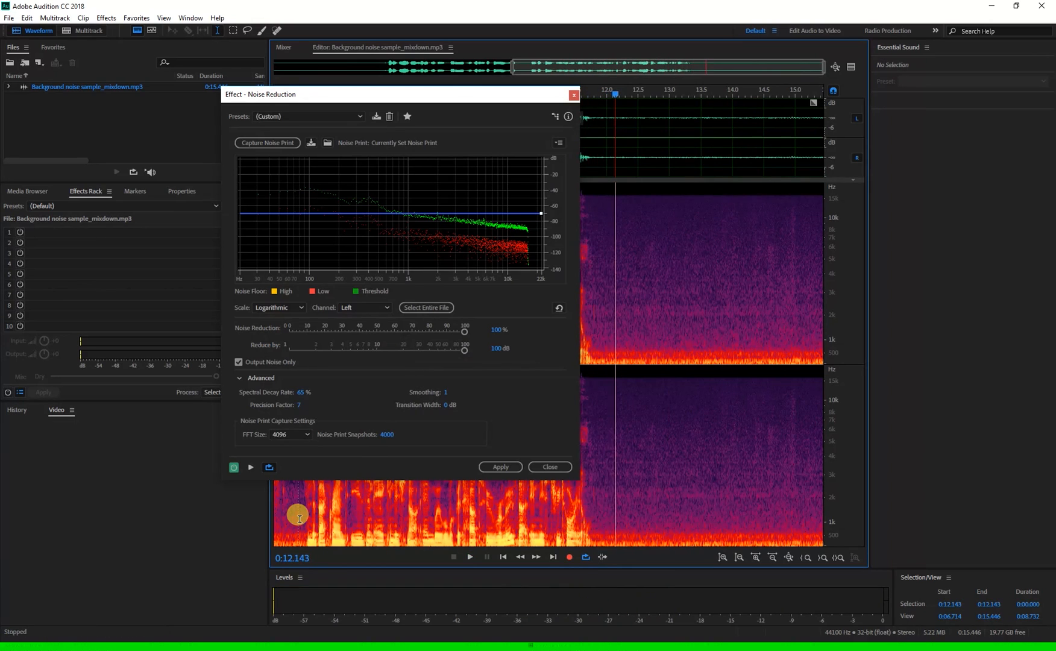
{"action": "mouse_move", "coordinate": [346, 384]}
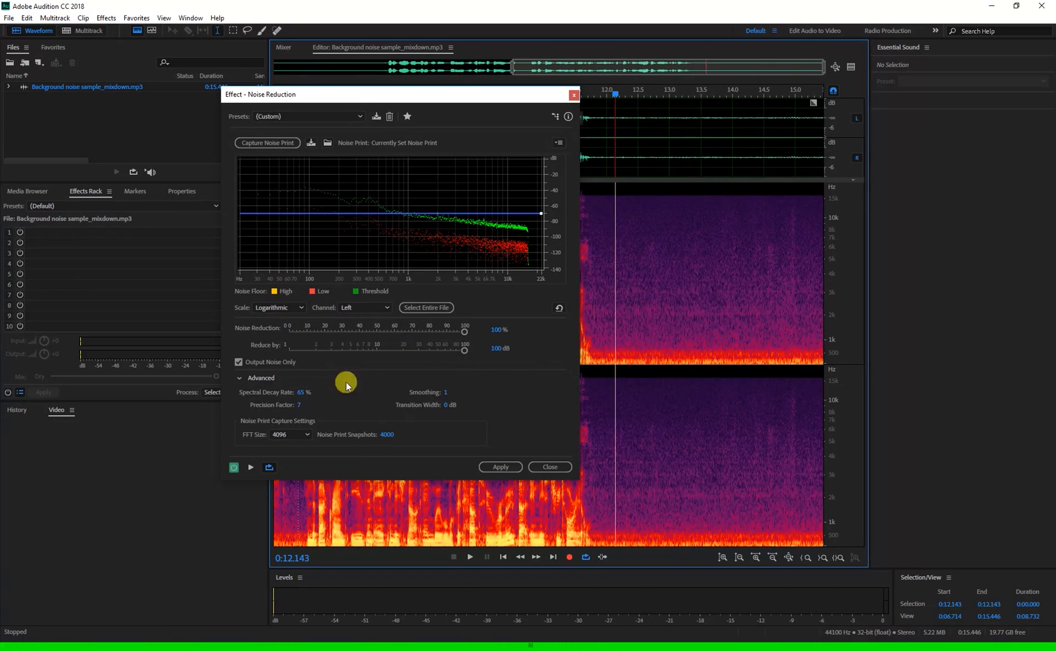
{"action": "mouse_move", "coordinate": [357, 372]}
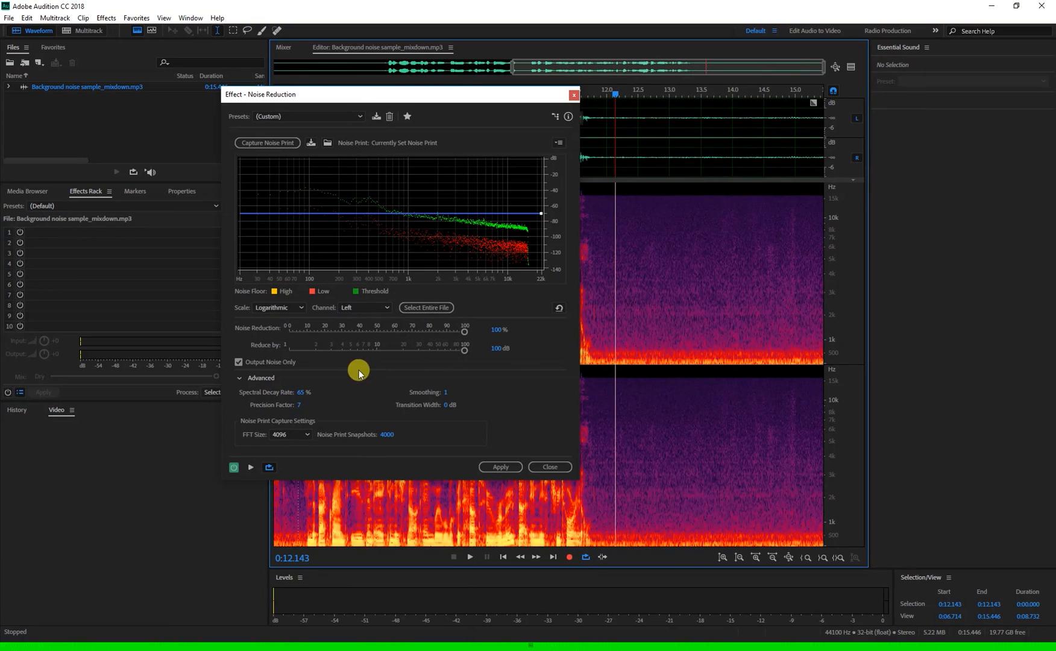
{"action": "mouse_move", "coordinate": [399, 391]}
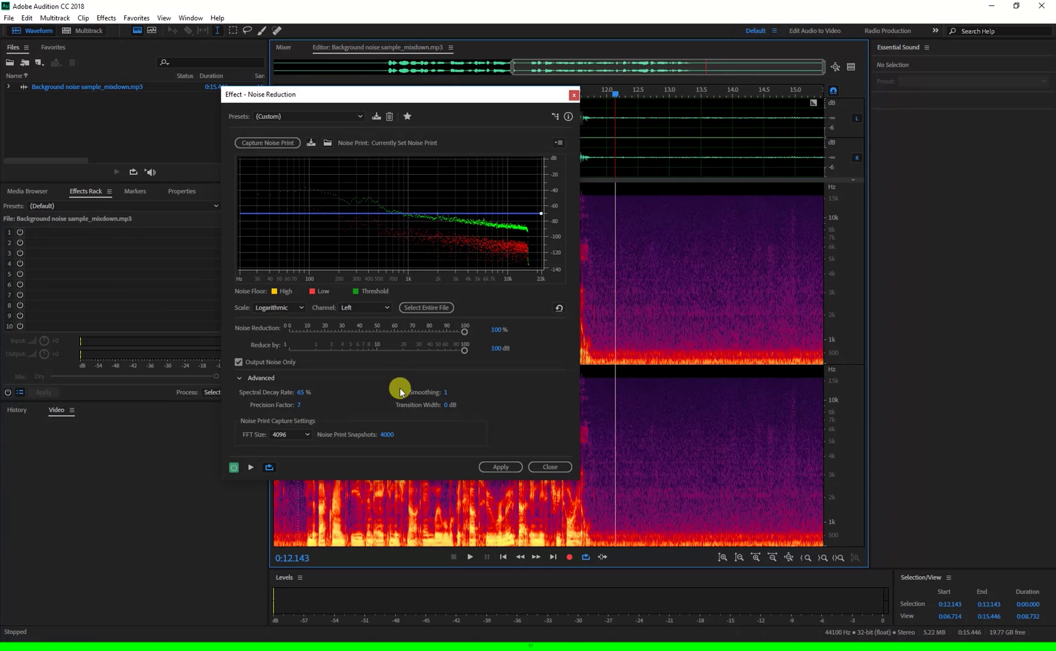
{"action": "mouse_move", "coordinate": [254, 394]}
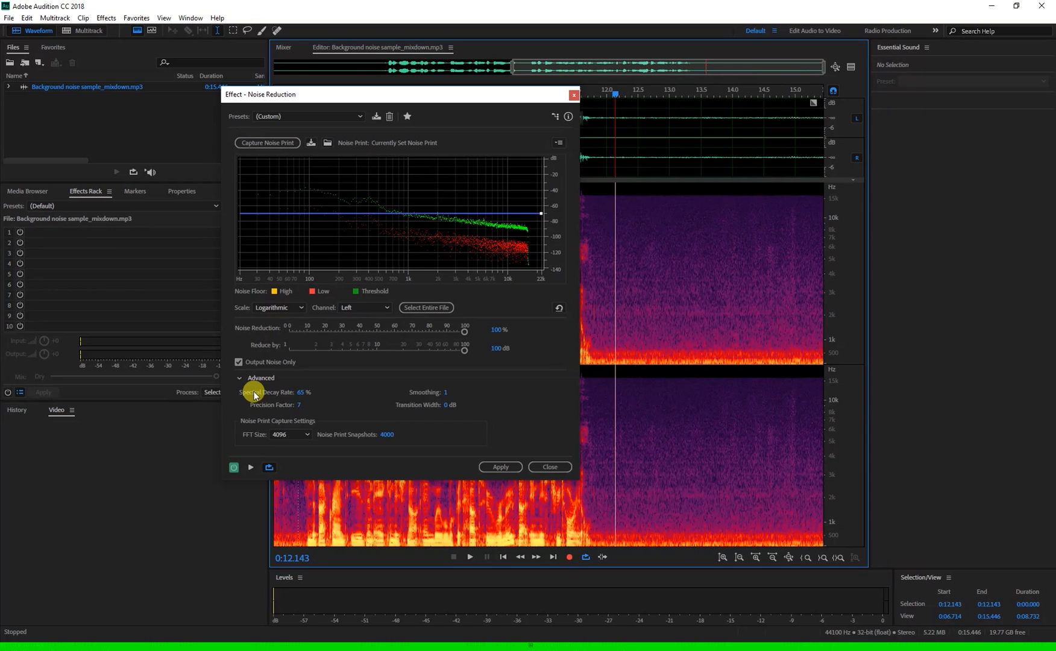
{"action": "mouse_move", "coordinate": [416, 394]}
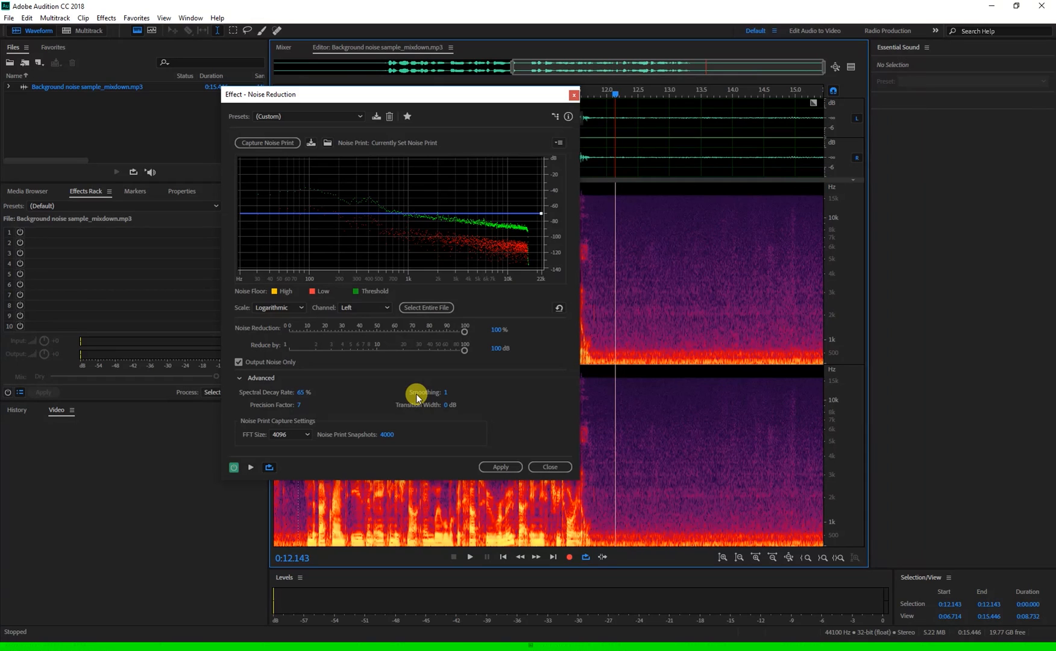
{"action": "mouse_move", "coordinate": [404, 434]}
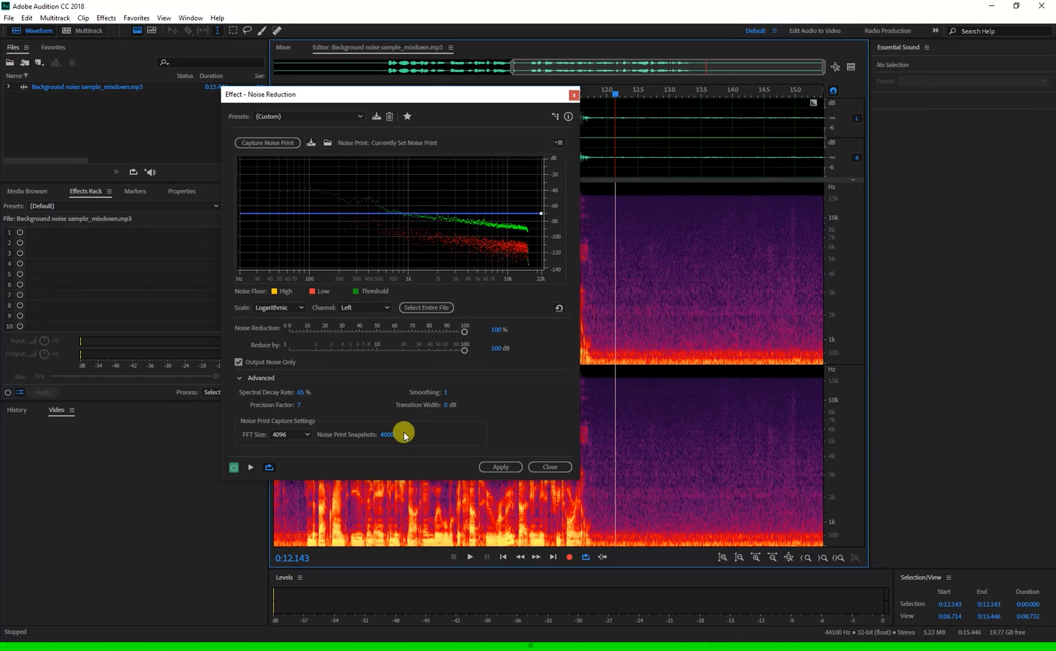
{"action": "mouse_move", "coordinate": [292, 416]}
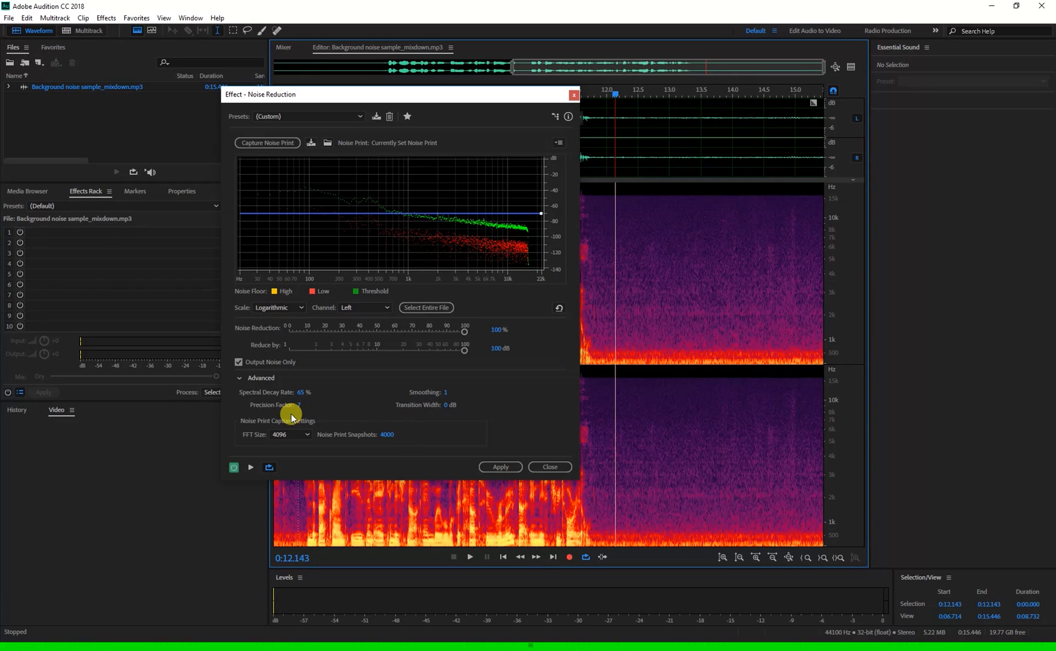
{"action": "mouse_move", "coordinate": [301, 445]}
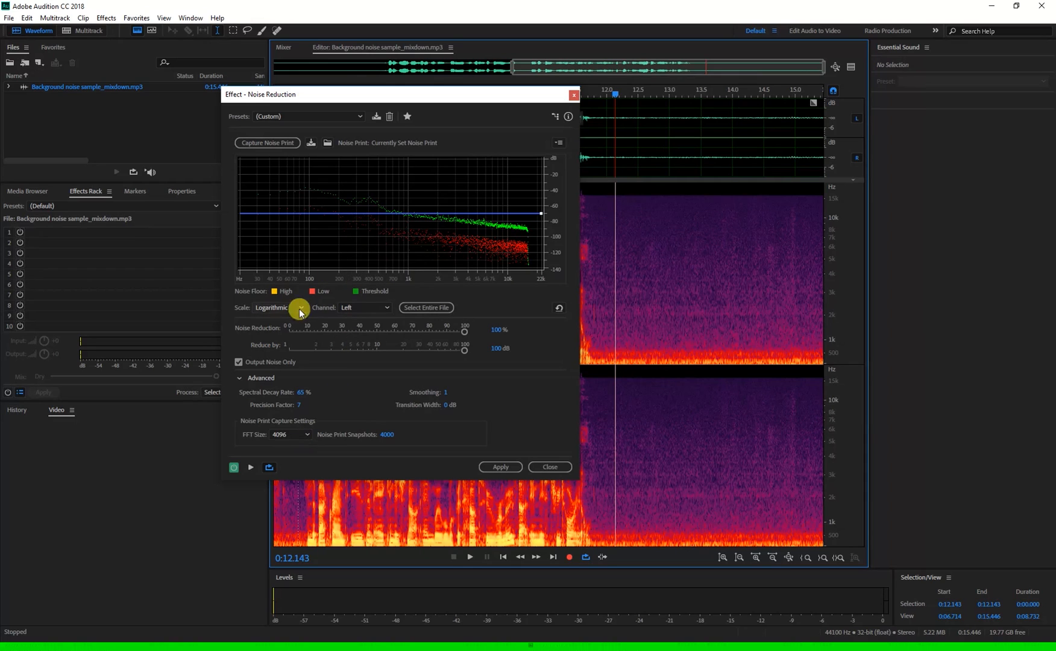
Return the graph to a linear scale and capture a fresh noise print at FFT size 512
{"action": "left_click", "coordinate": [278, 310]}
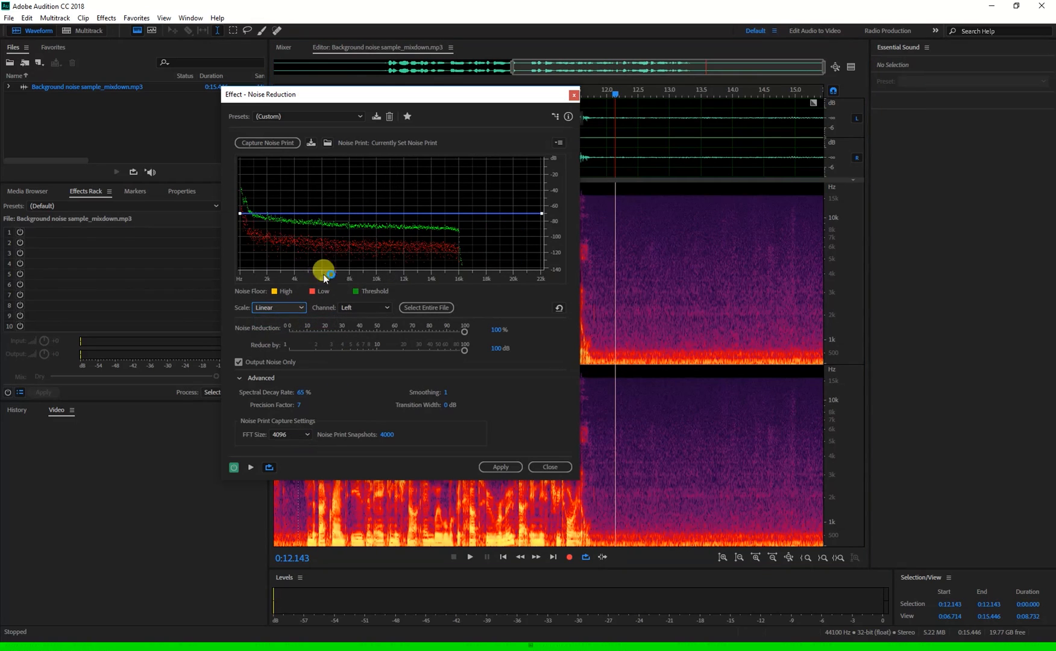
{"action": "mouse_move", "coordinate": [302, 434]}
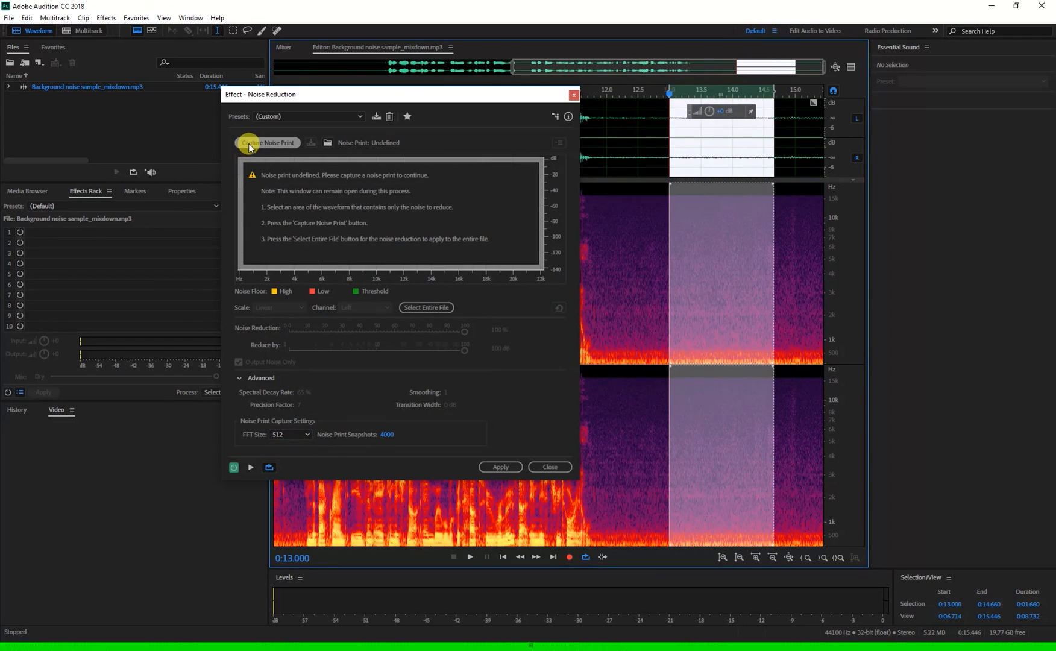
{"action": "left_click", "coordinate": [266, 142]}
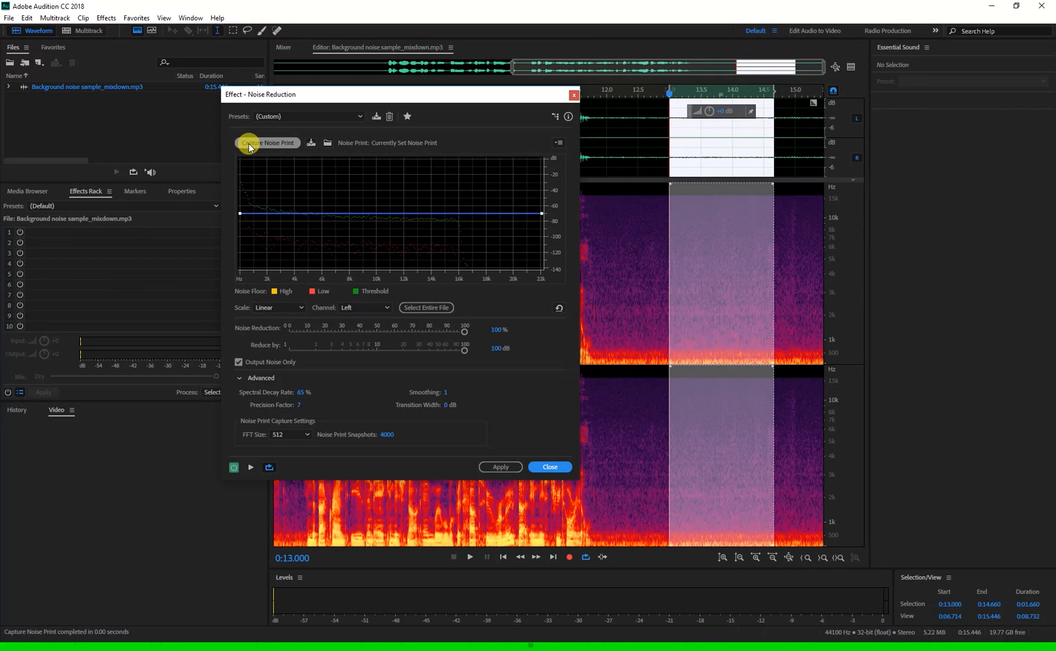
{"action": "mouse_move", "coordinate": [325, 130]}
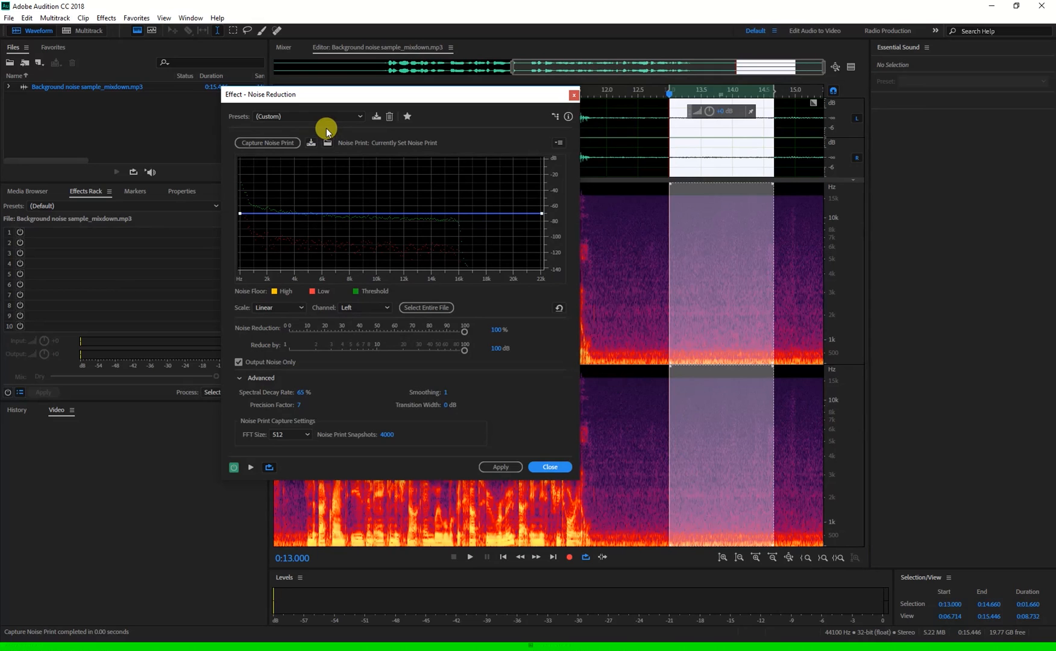
{"action": "mouse_move", "coordinate": [383, 151]}
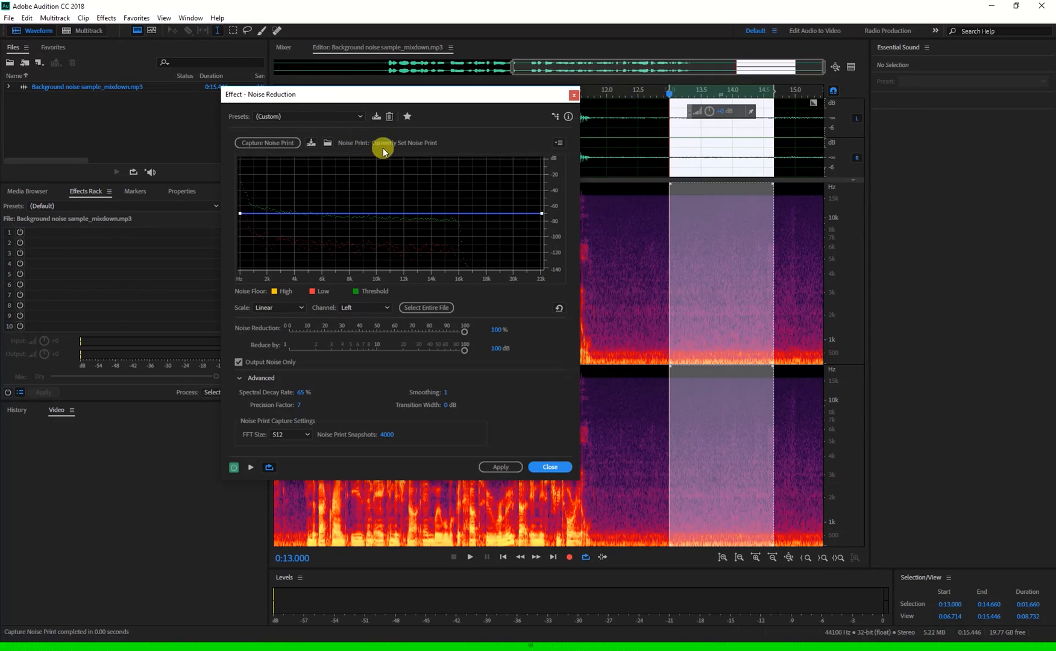
{"action": "mouse_move", "coordinate": [393, 165]}
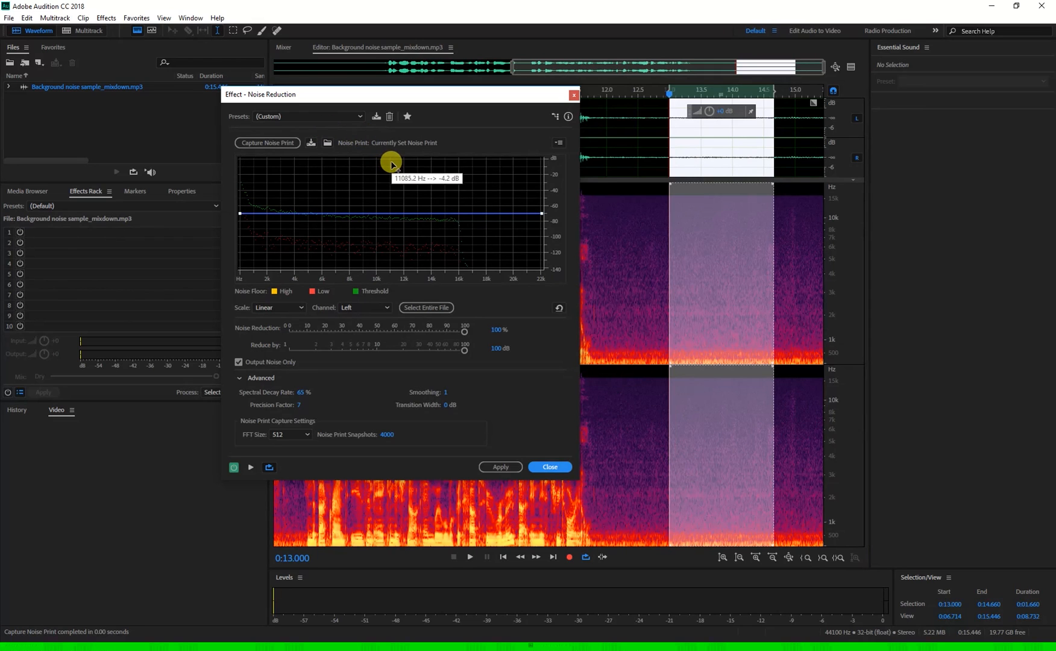